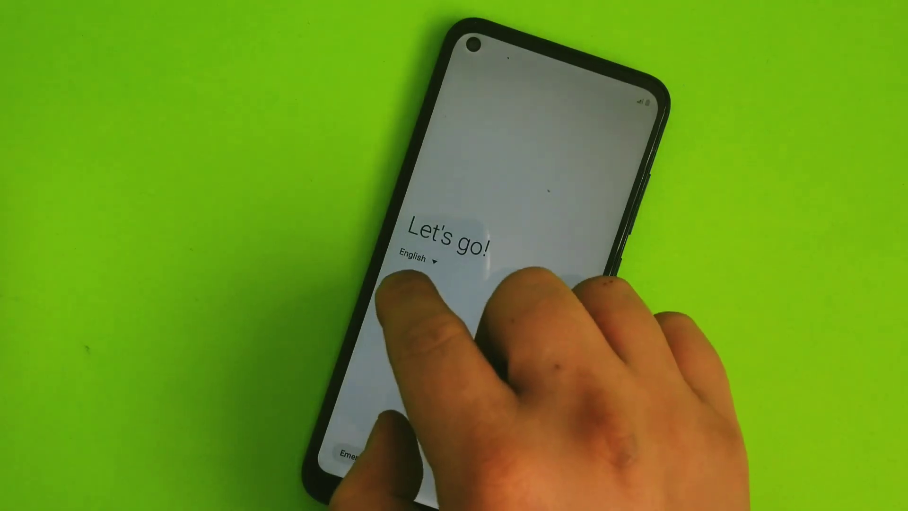
Step: Start the phone setup from the Let's go! welcome screen
click(403, 291)
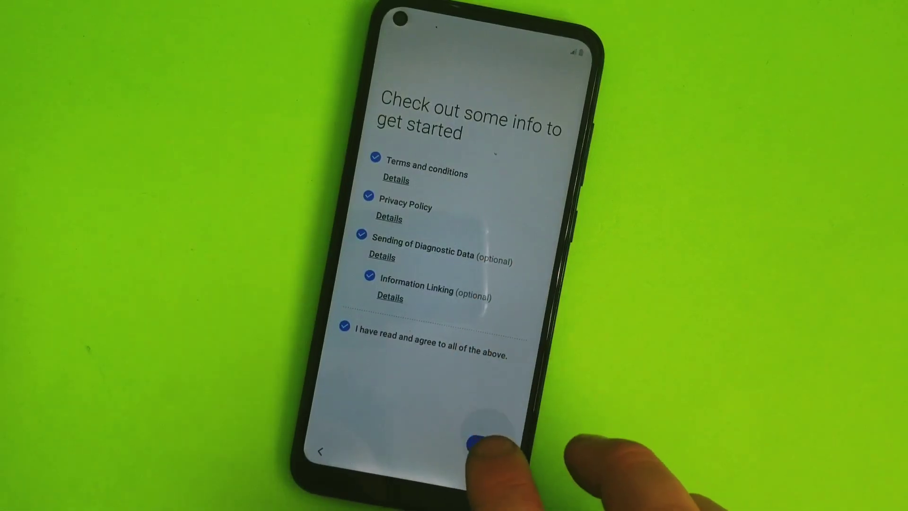
Step: Accept the agreements and skip Wi-Fi setup with Skip anyway
click(471, 441)
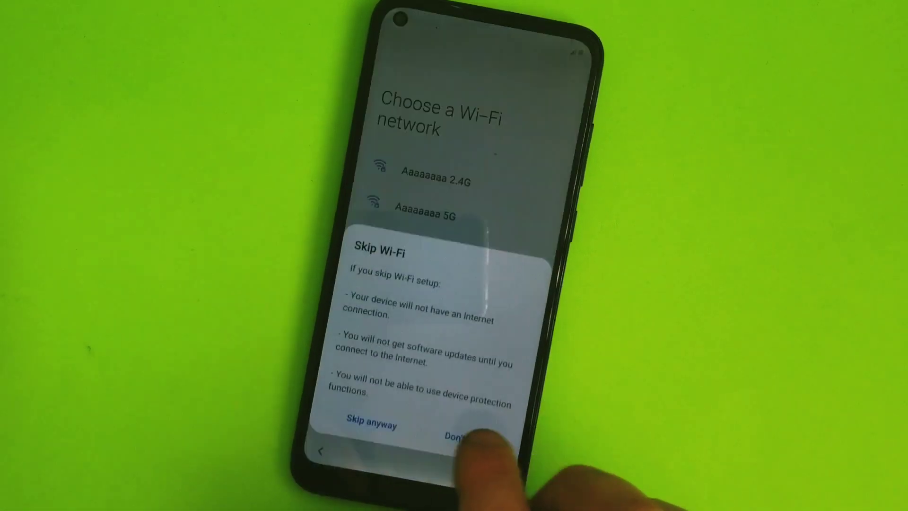
click(458, 438)
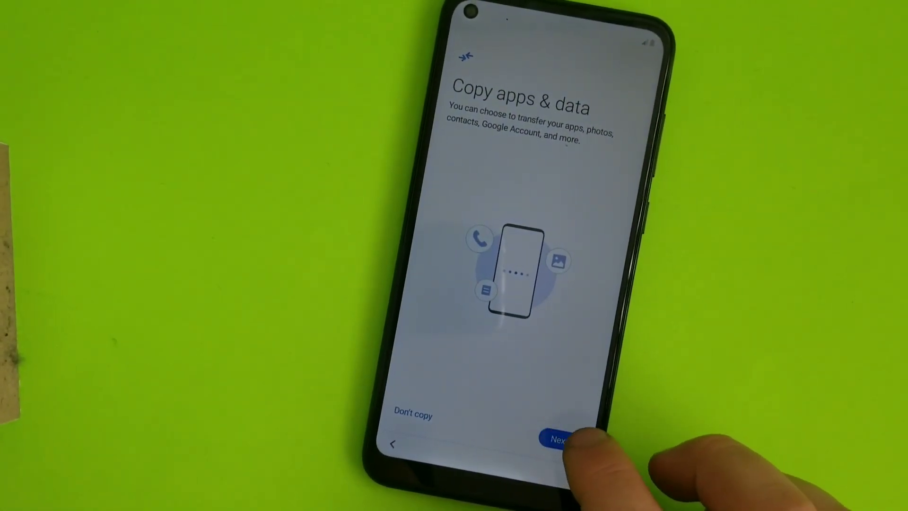
Step: Continue past Copy apps & data with Next to the Google services page
click(562, 440)
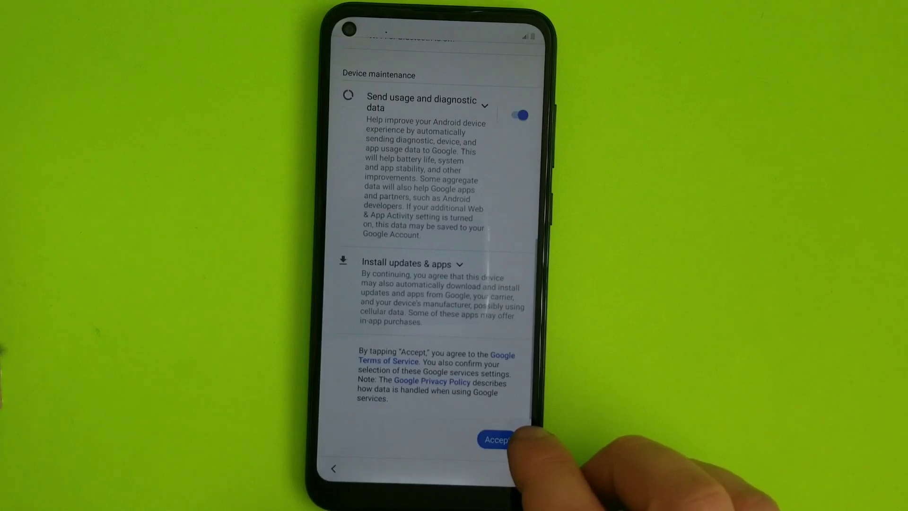
Step: Accept the Google services terms and skip the Samsung account sign-in
click(496, 440)
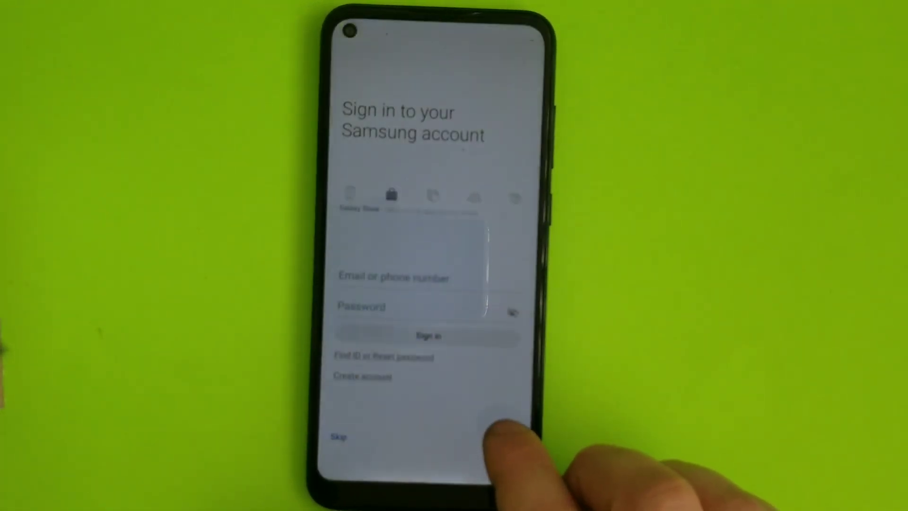
click(341, 436)
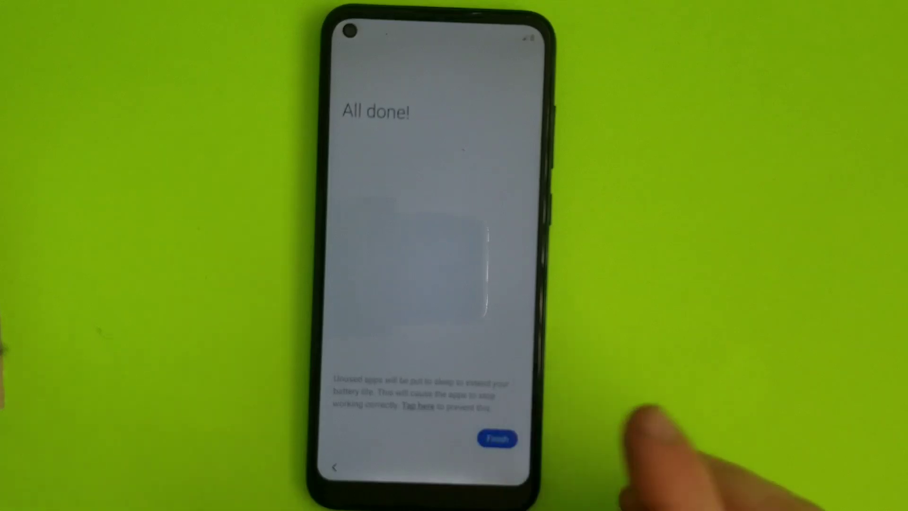